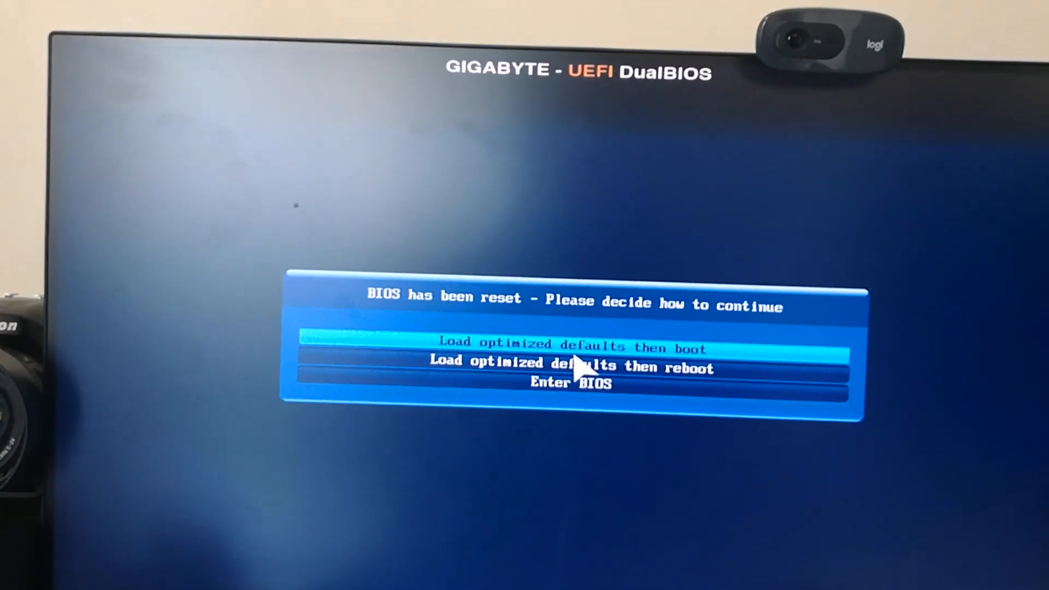
Choose 'Enter BIOS' at the reset prompt rather than loading optimized defaults.
key(Down)
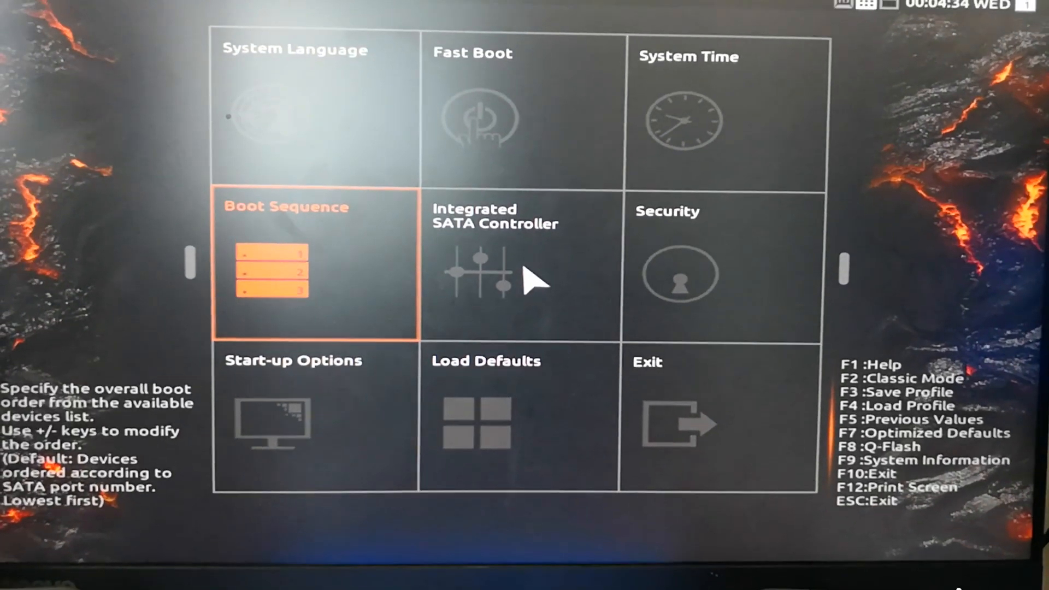
Move the Samsung SSD 970 EVO Plus 500GB to position 1 in Boot Sequence.
click(315, 263)
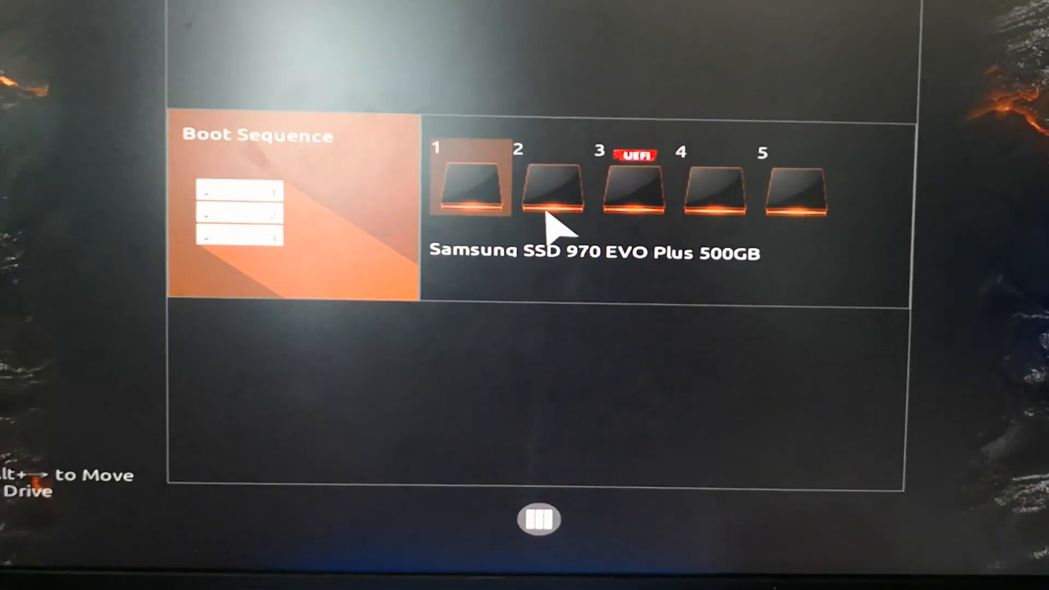
key(Escape)
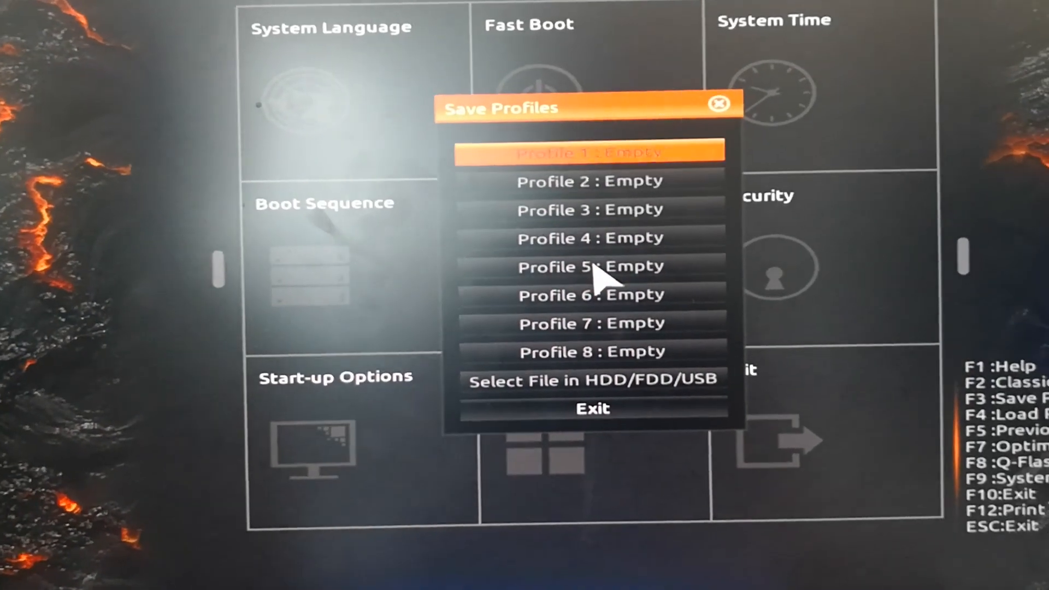
Save the settings into Profile 1 named 'Samsung' and dismiss the Profile Saved notice.
click(591, 150)
text(S)
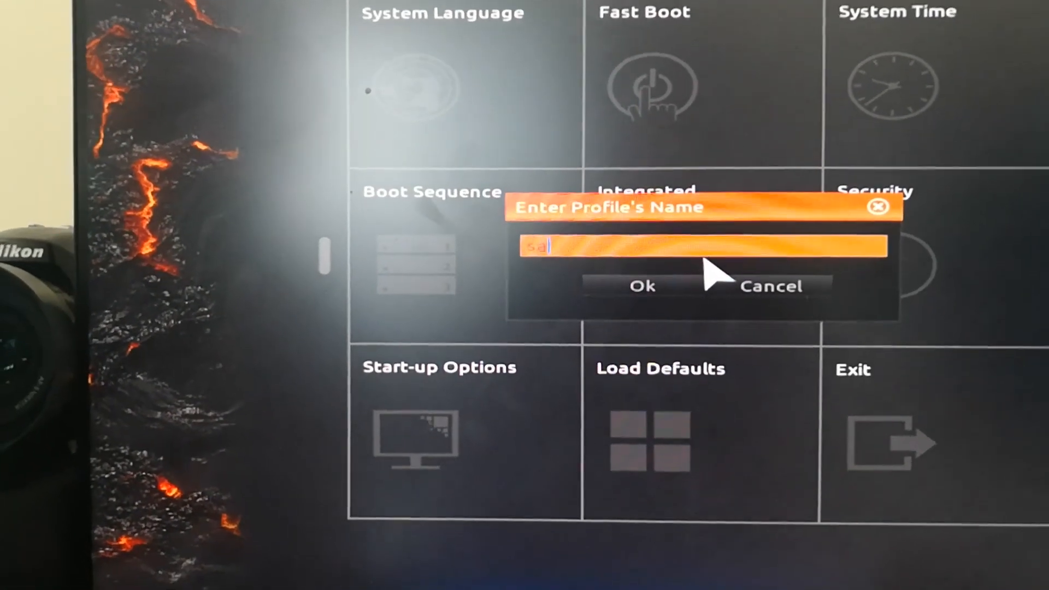
text(amsung)
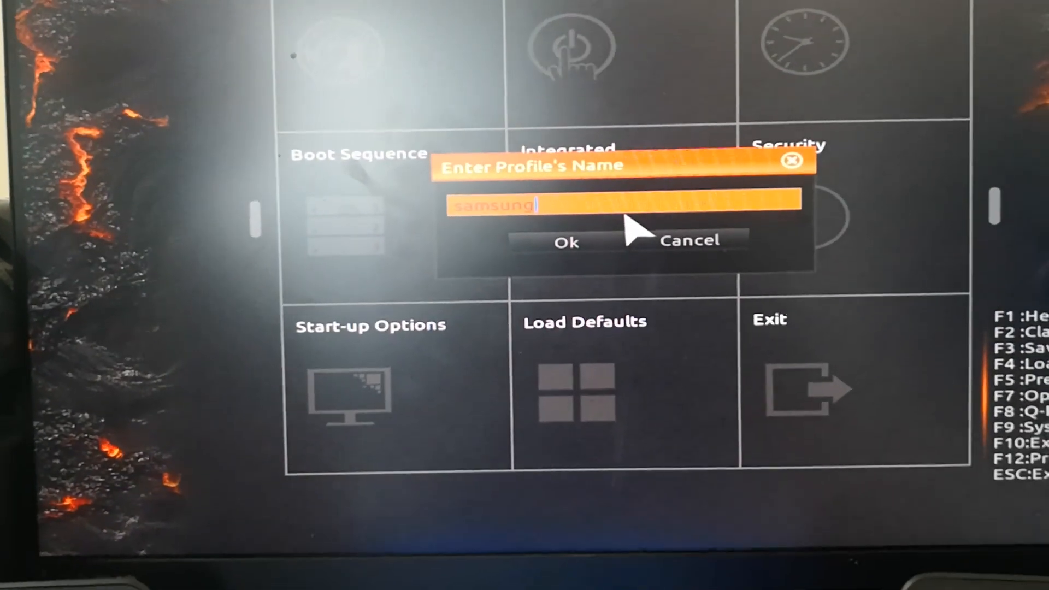
click(565, 243)
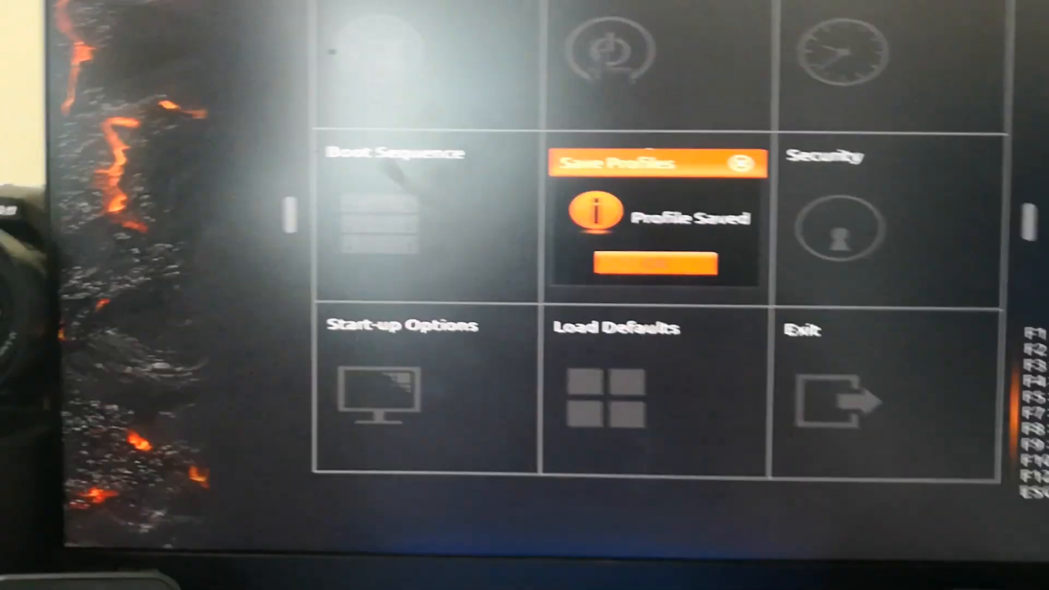
click(656, 262)
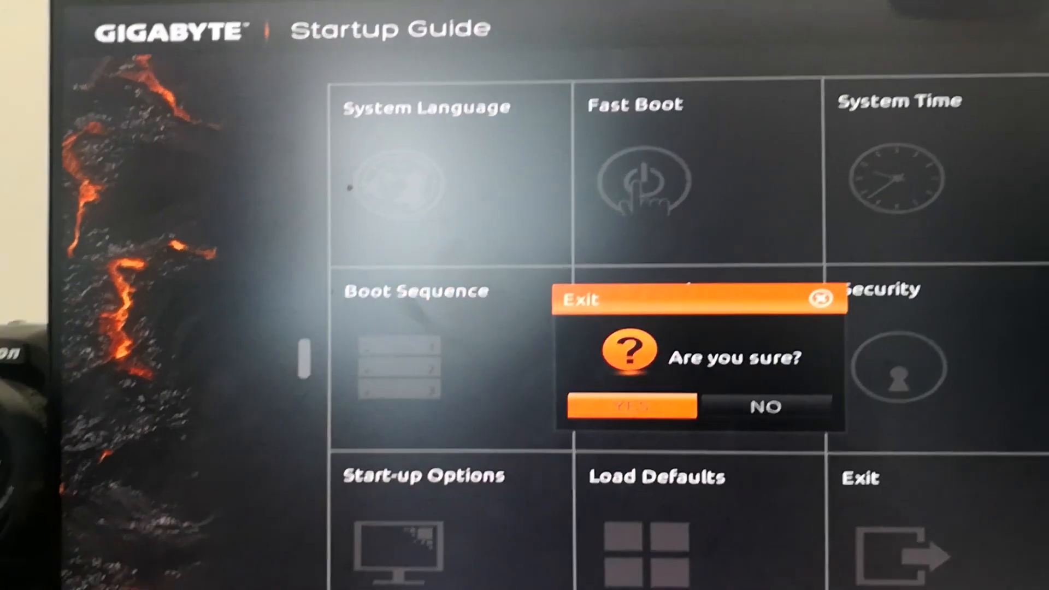
Exit the BIOS setup, answering YES to the 'Are you sure?' prompt.
click(629, 406)
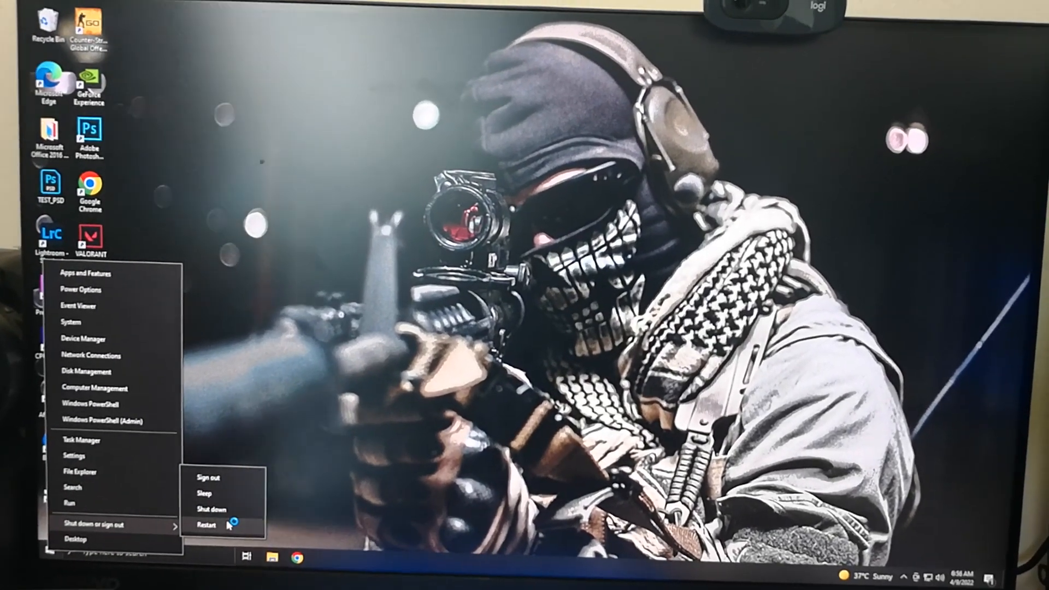
Restart the PC from the Start menu's Shut down or sign out options.
click(207, 523)
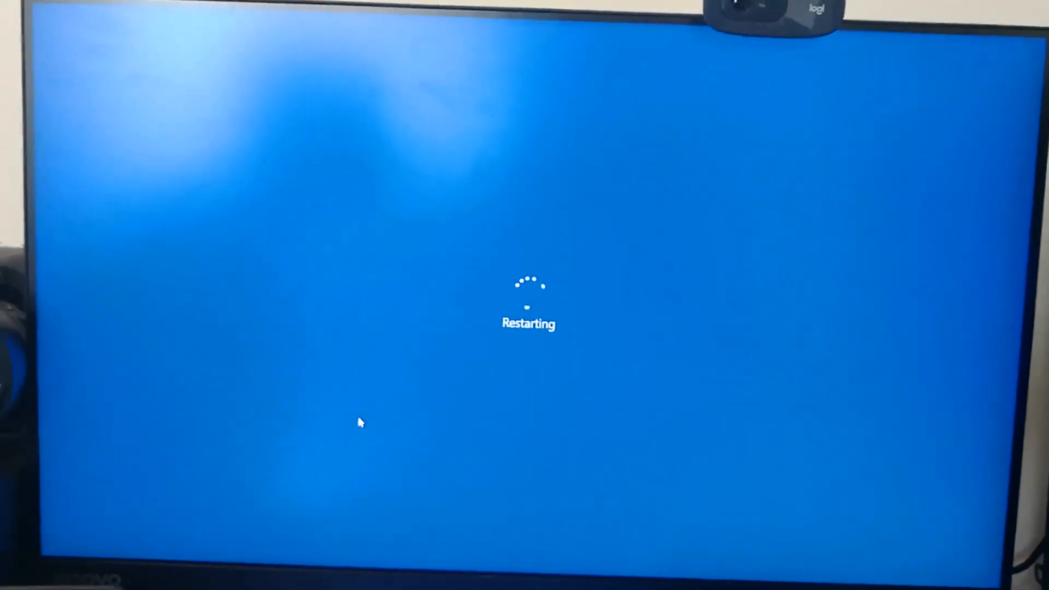